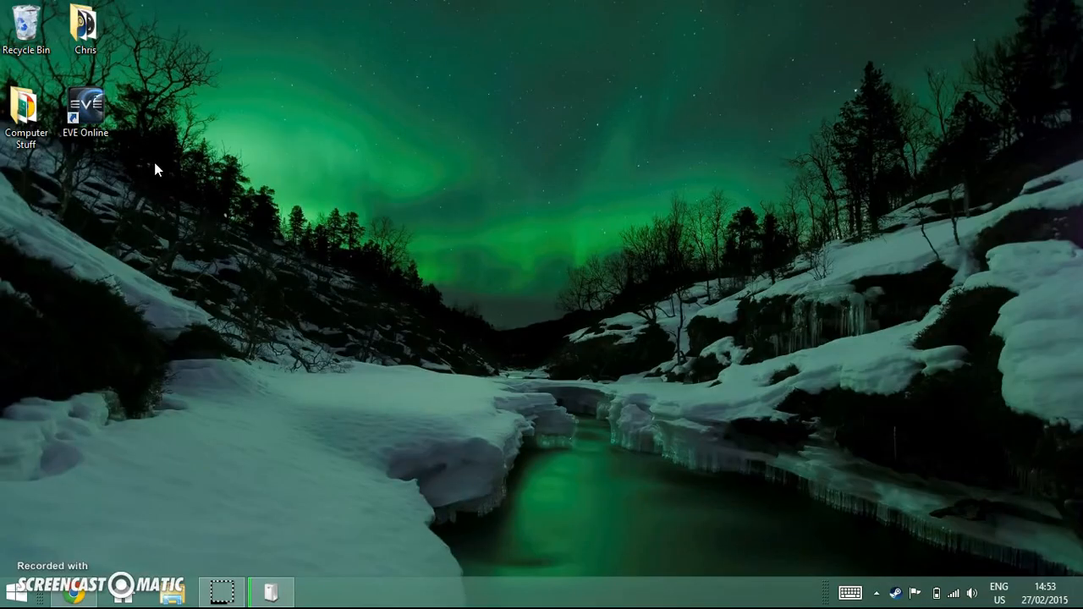
Launch the Game Capture HD shortcut from the Chris desktop folder
{"action": "left_click", "coordinate": [85, 20]}
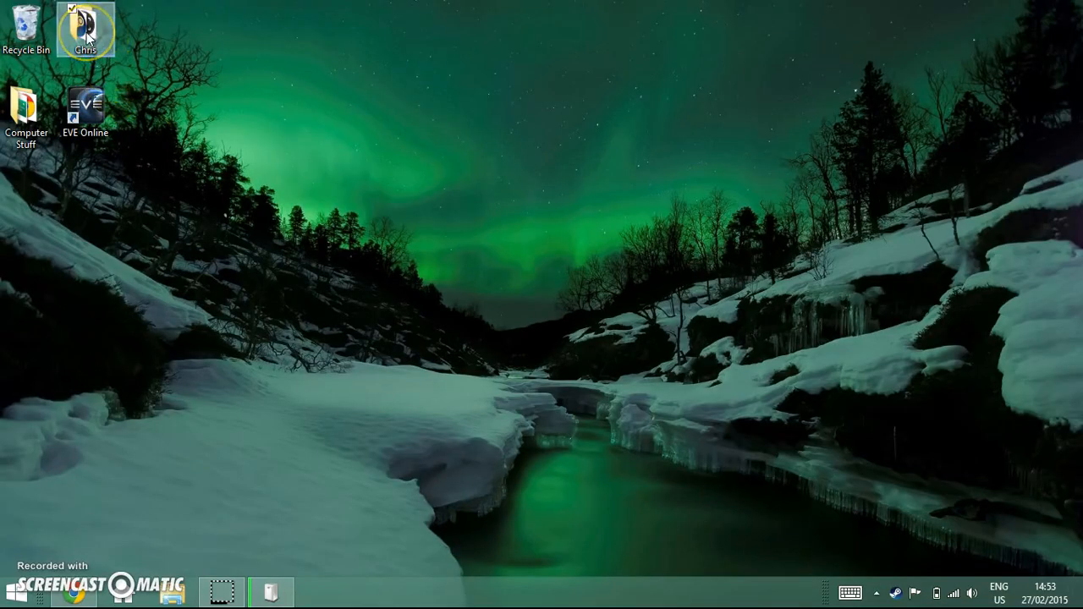
{"action": "double_click", "coordinate": [83, 25]}
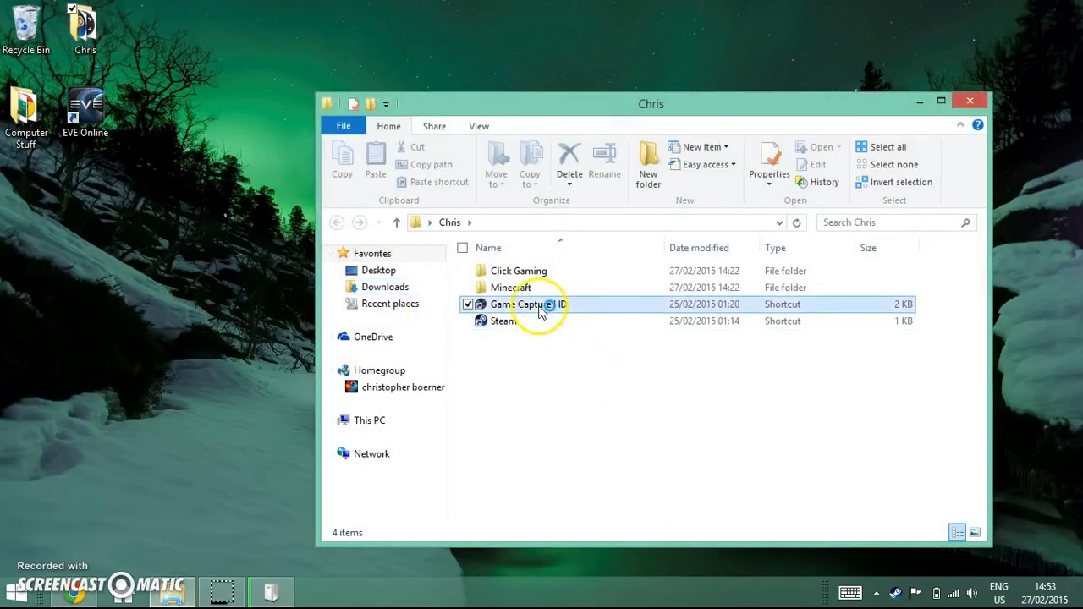
{"action": "left_click", "coordinate": [528, 304]}
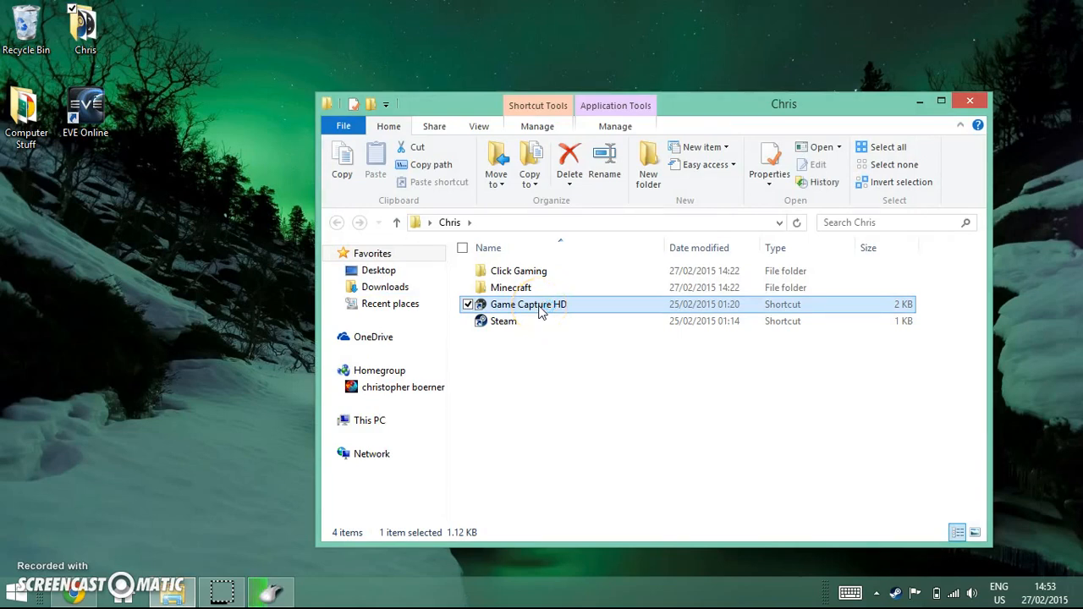
{"action": "mouse_move", "coordinate": [930, 112]}
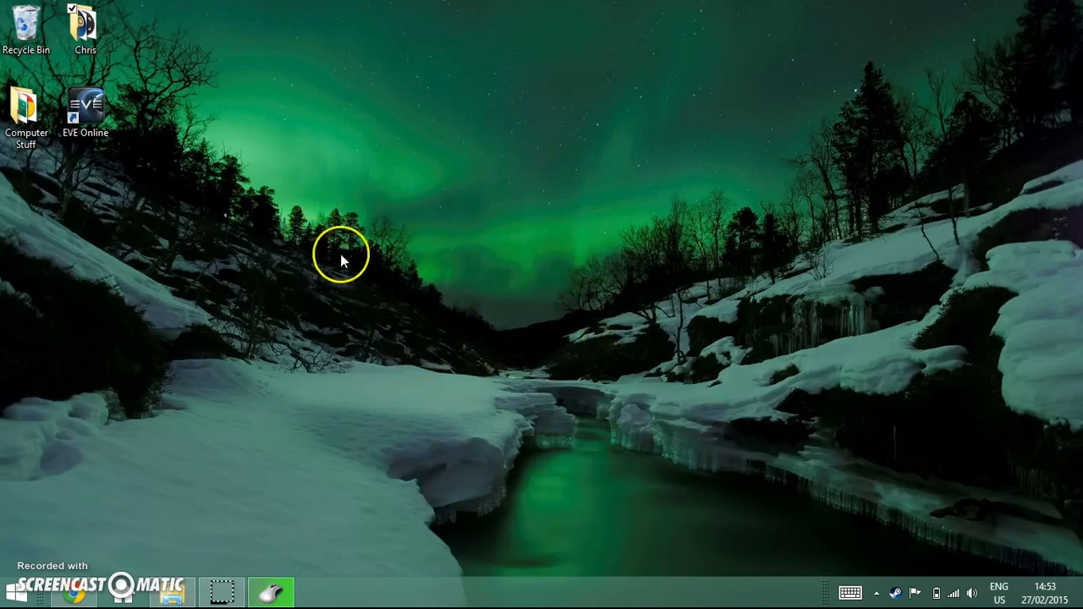
{"action": "mouse_move", "coordinate": [382, 355]}
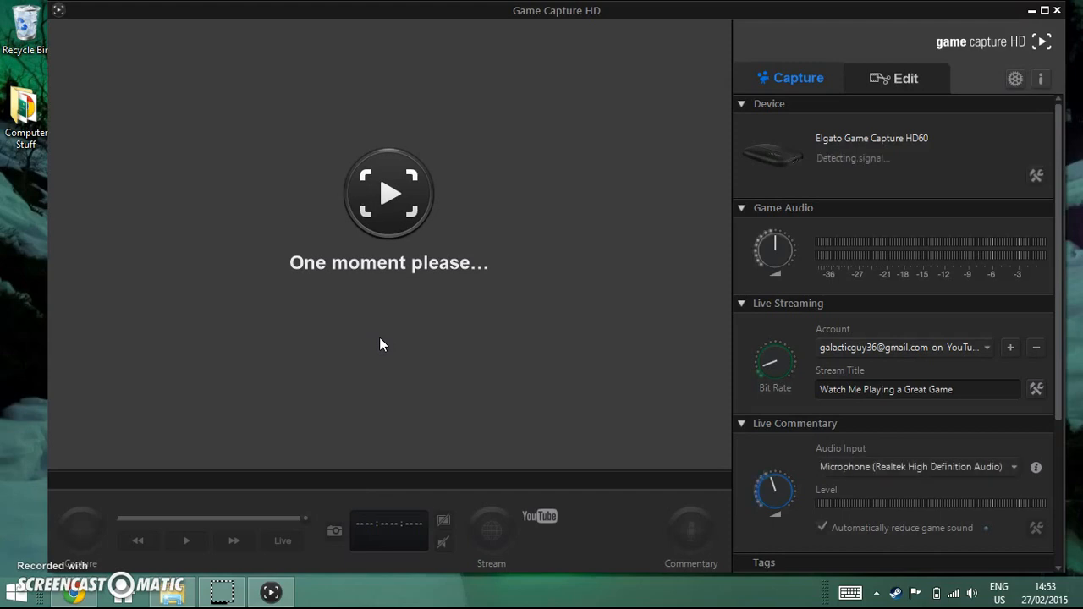
Start recording the captured desktop signal with the red Record button
{"action": "left_click", "coordinate": [81, 529]}
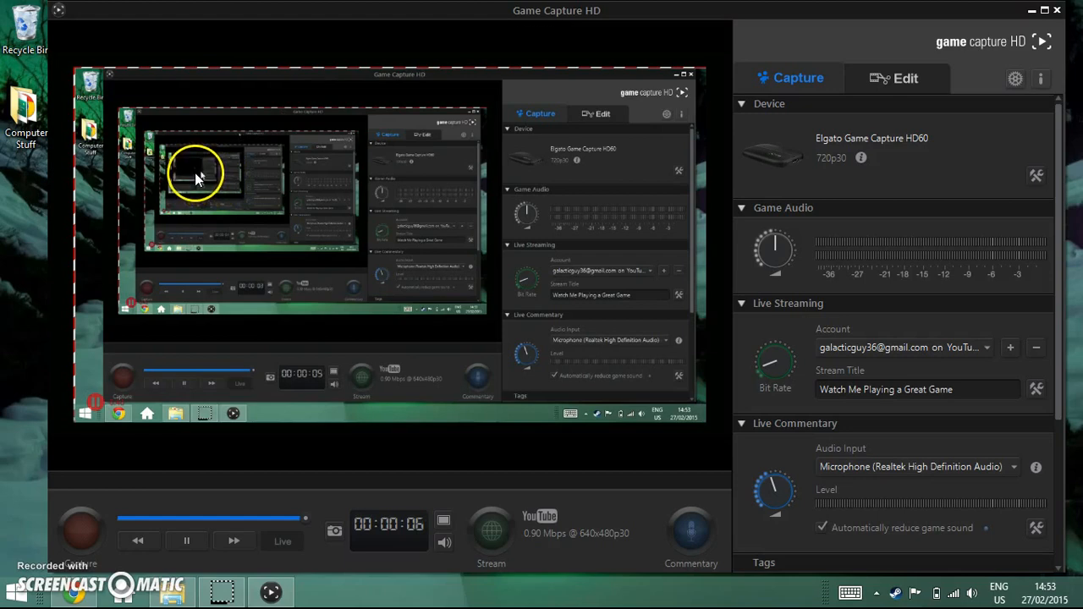
{"action": "mouse_move", "coordinate": [399, 14]}
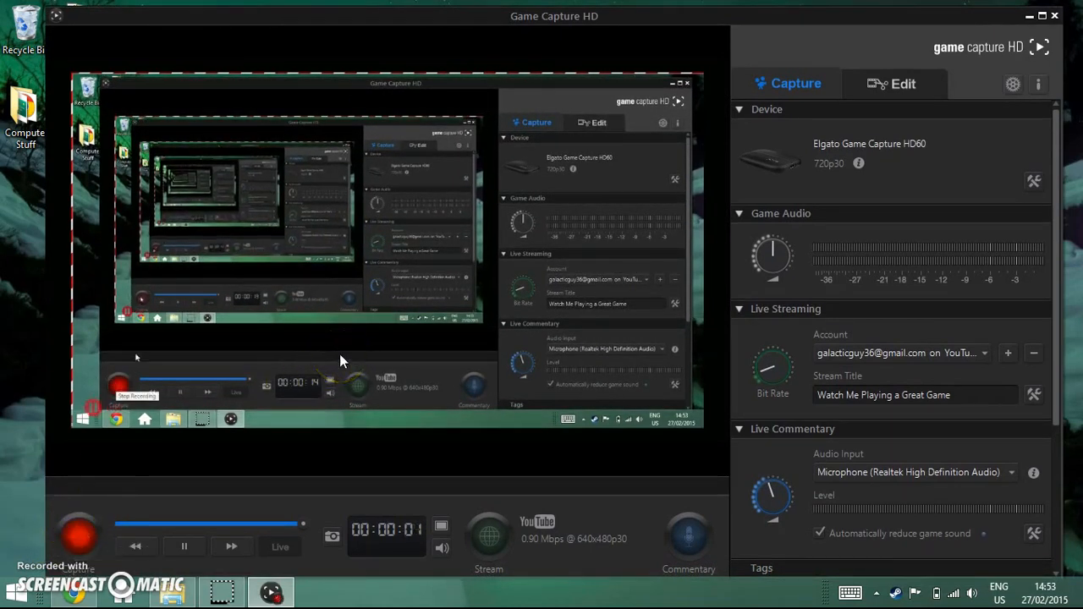
{"action": "mouse_move", "coordinate": [355, 161]}
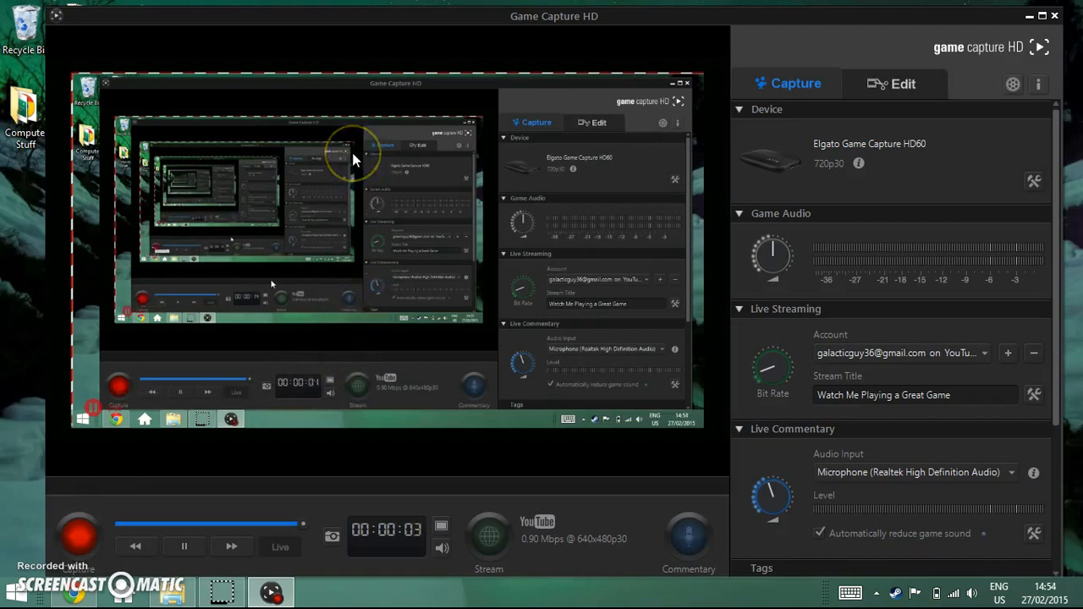